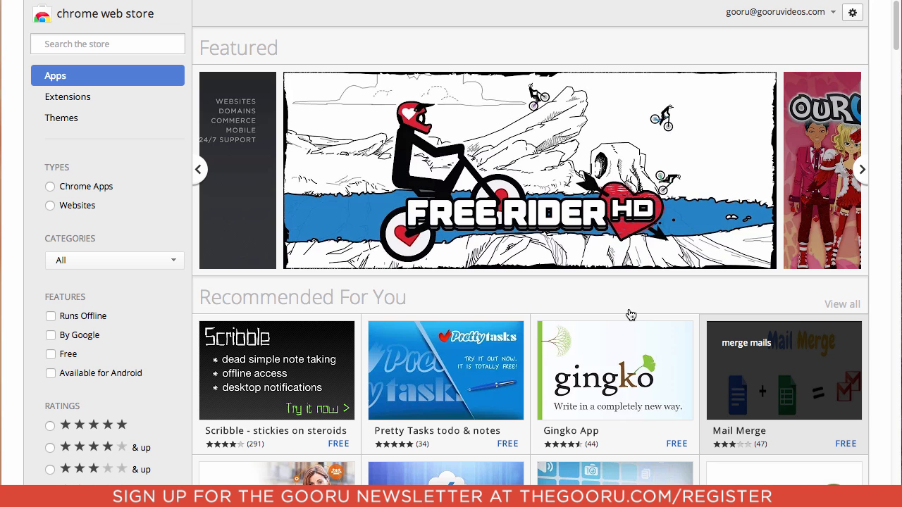
Search the Chrome Web Store for KeyRocket and add KeyRocket for Gmail to Chrome.
{"action": "left_click", "coordinate": [861, 170]}
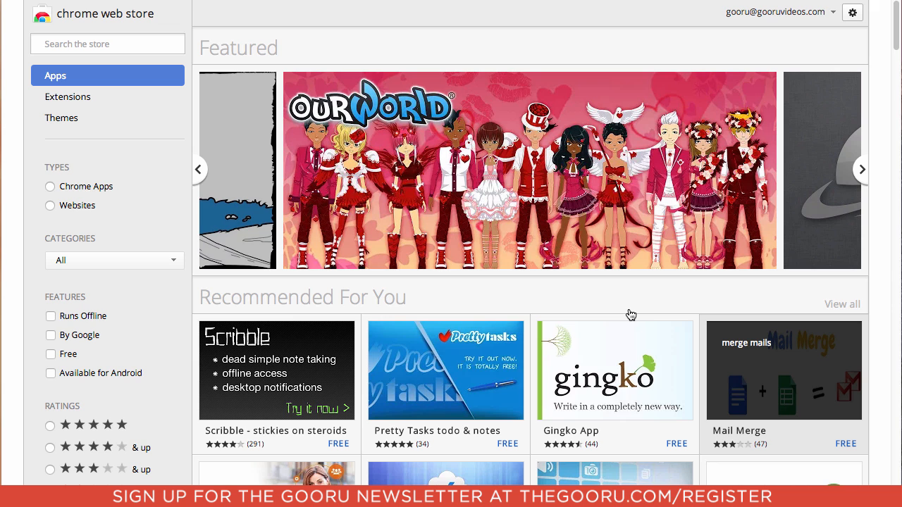
{"action": "left_click", "coordinate": [861, 169]}
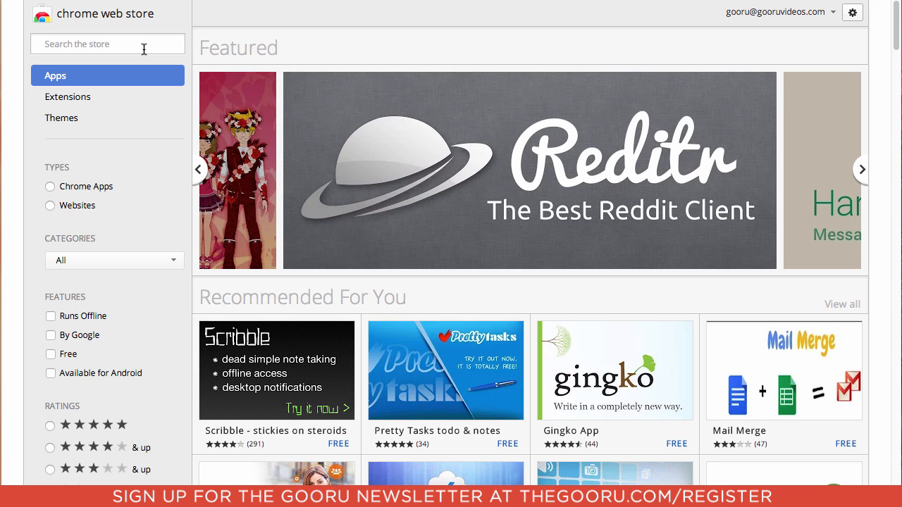
{"action": "left_click", "coordinate": [107, 43]}
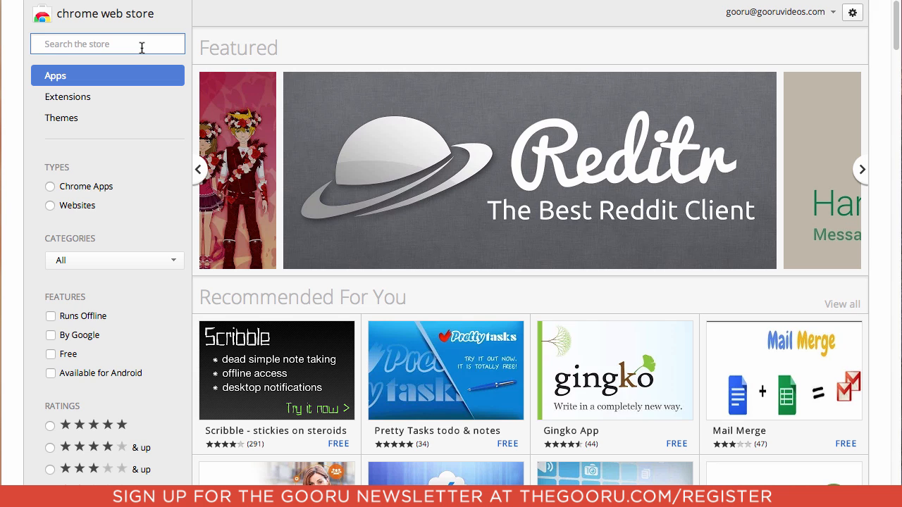
{"action": "type", "text": "keyrocket"}
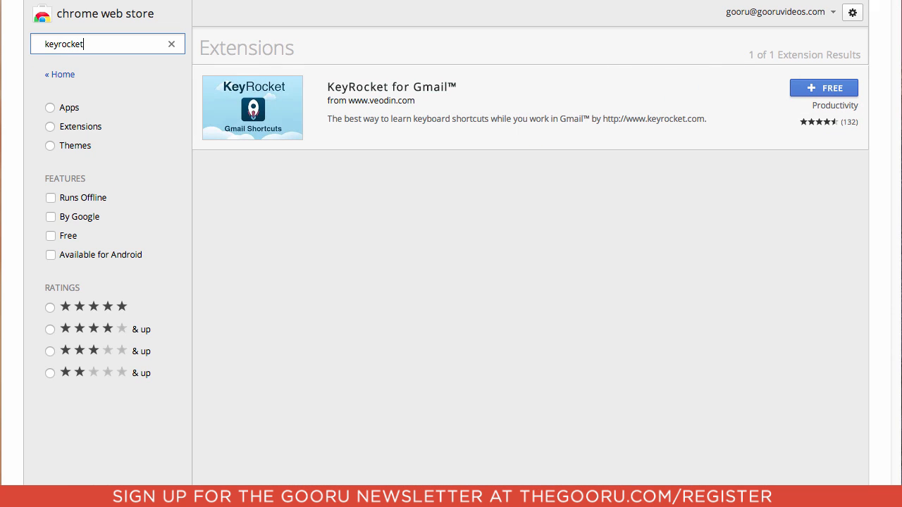
{"action": "mouse_move", "coordinate": [815, 95]}
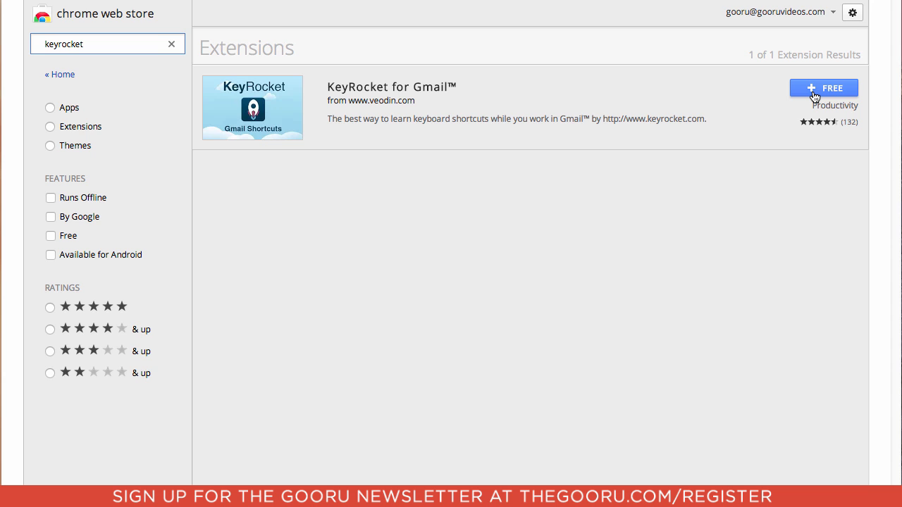
{"action": "left_click", "coordinate": [824, 88]}
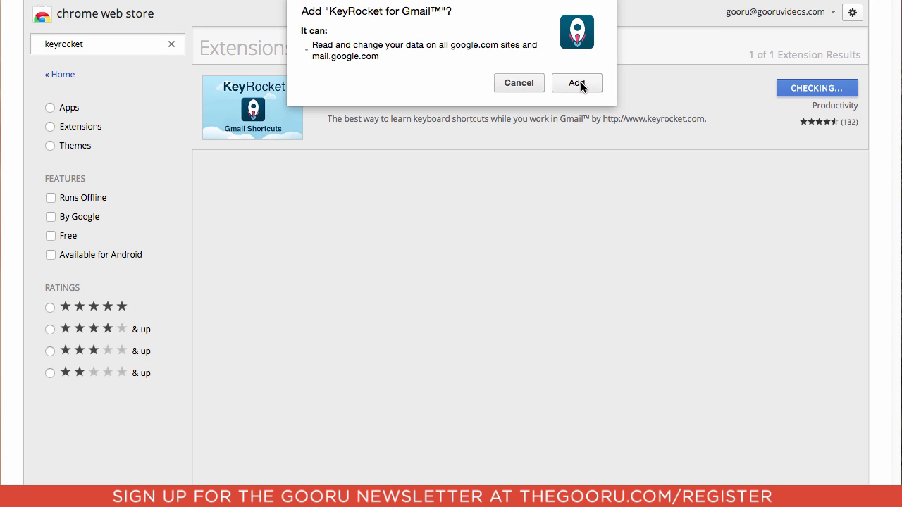
{"action": "left_click", "coordinate": [576, 82]}
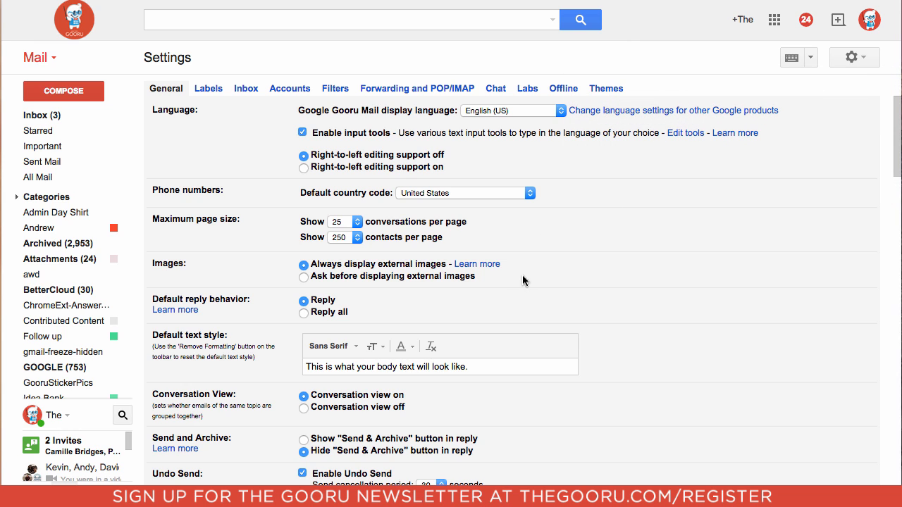
Select 'Keyboard shortcuts on' in Gmail's General settings.
{"action": "scroll", "scroll_direction": "down", "scroll_amount": 3}
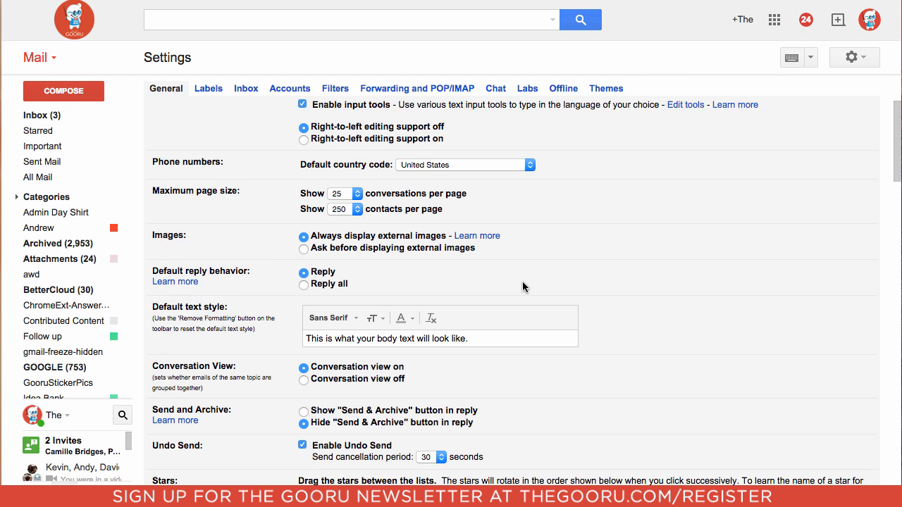
{"action": "scroll", "scroll_direction": "down", "scroll_amount": 3}
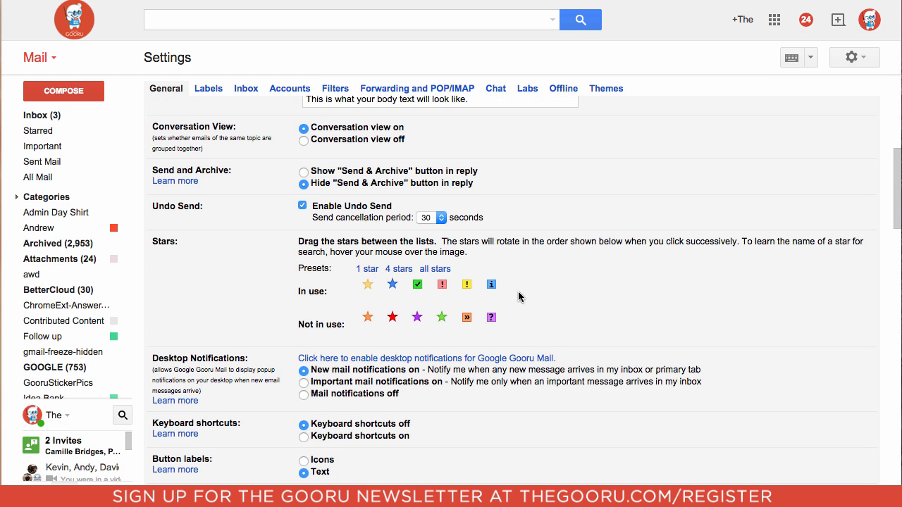
{"action": "left_click", "coordinate": [303, 436]}
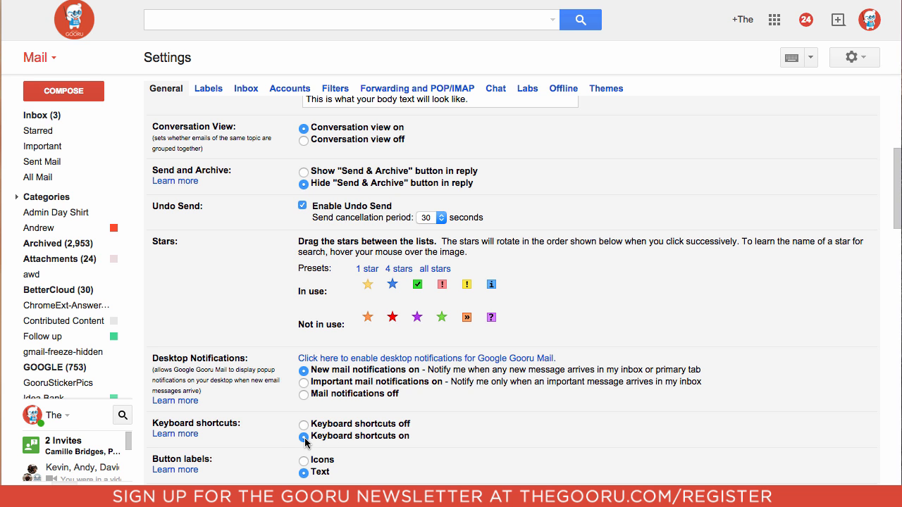
{"action": "scroll", "scroll_direction": "down", "scroll_amount": 3}
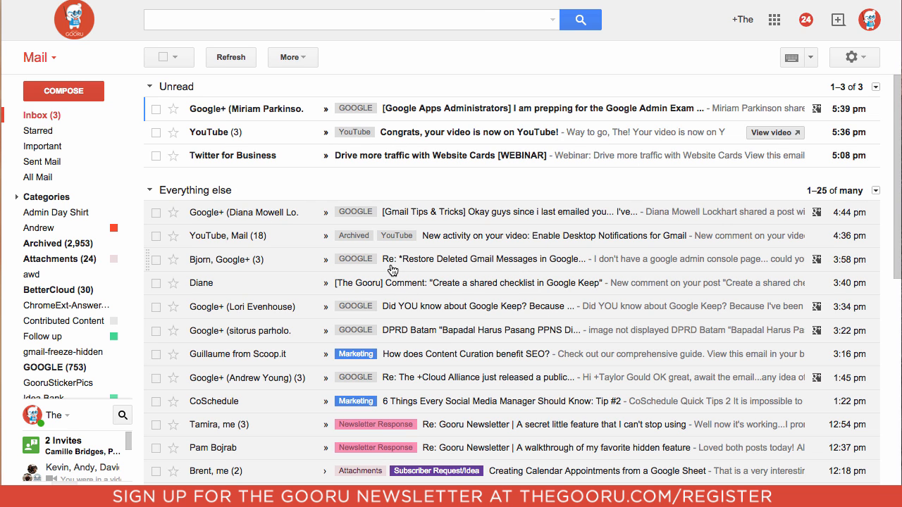
List Starred mail, then start a new message to get KeyRocket's compose shortcut tip.
{"action": "left_click", "coordinate": [351, 20]}
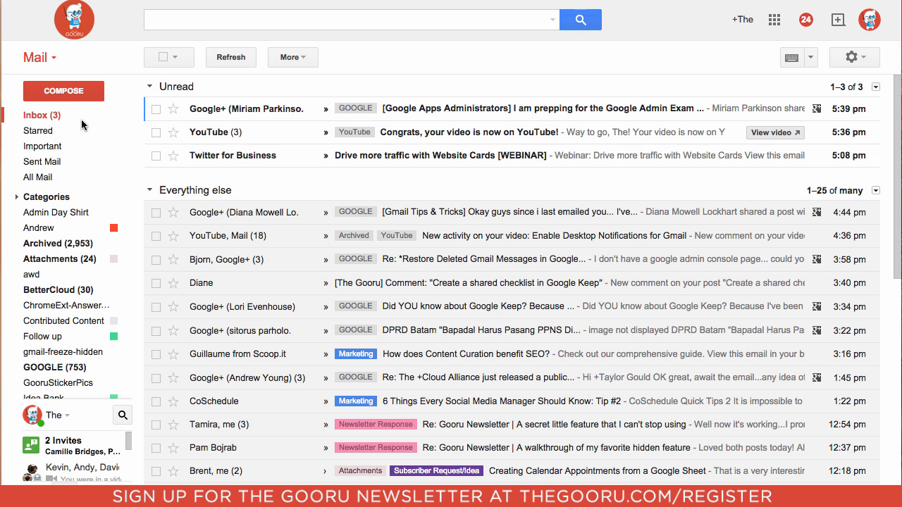
{"action": "left_click", "coordinate": [38, 131]}
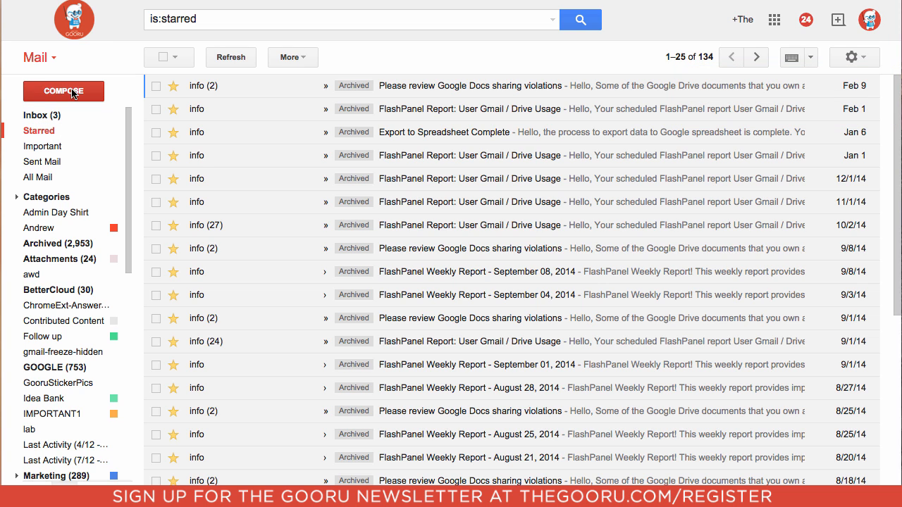
{"action": "left_click", "coordinate": [64, 90]}
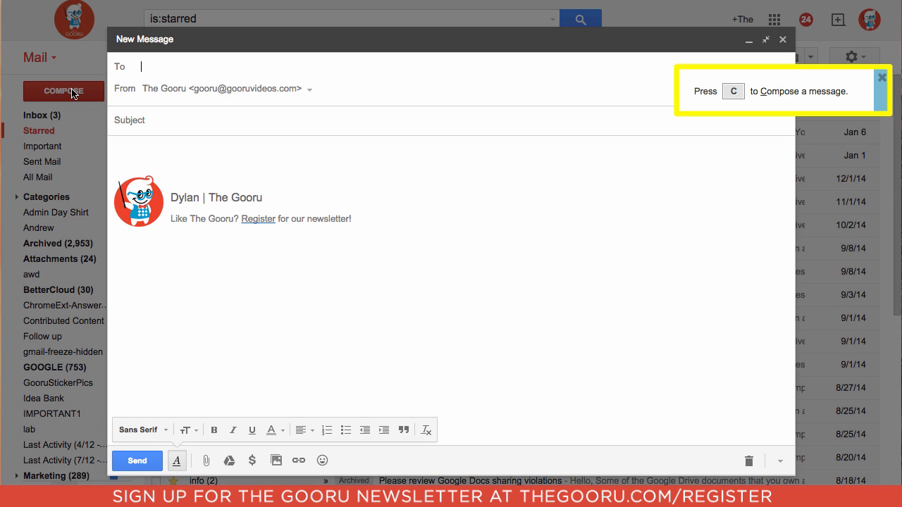